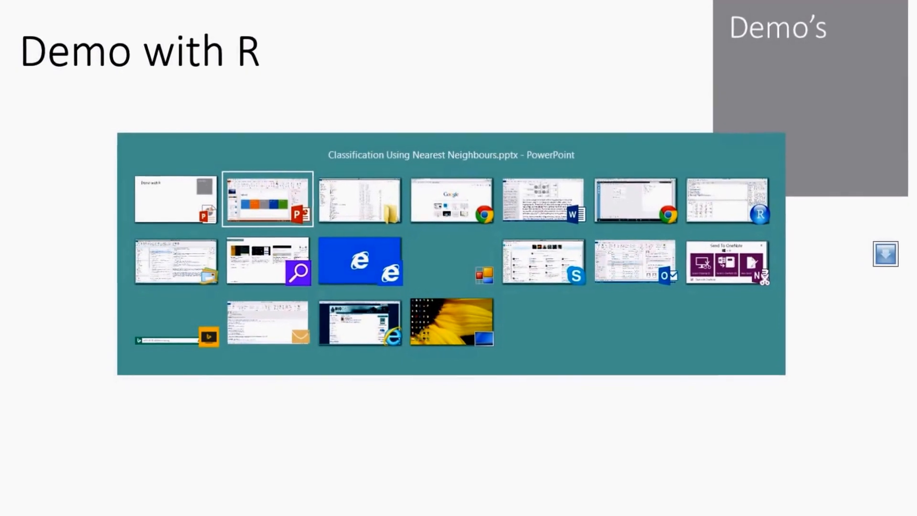
- Switch from the PowerPoint slide to the RStudio window
{"action": "left_click", "coordinate": [727, 199]}
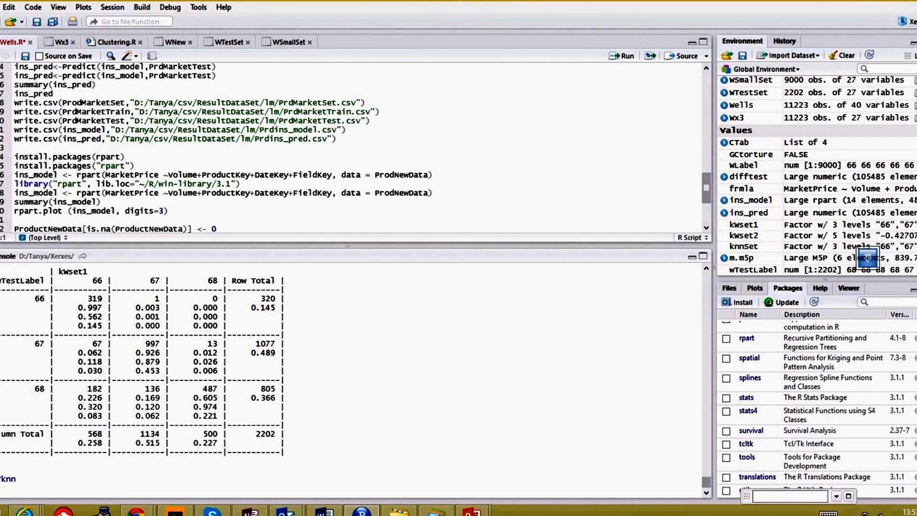
- Scroll through the Wx3 wells data frame of 11,223 observations and 27 variables
{"action": "scroll", "scroll_direction": "down", "scroll_amount": 3}
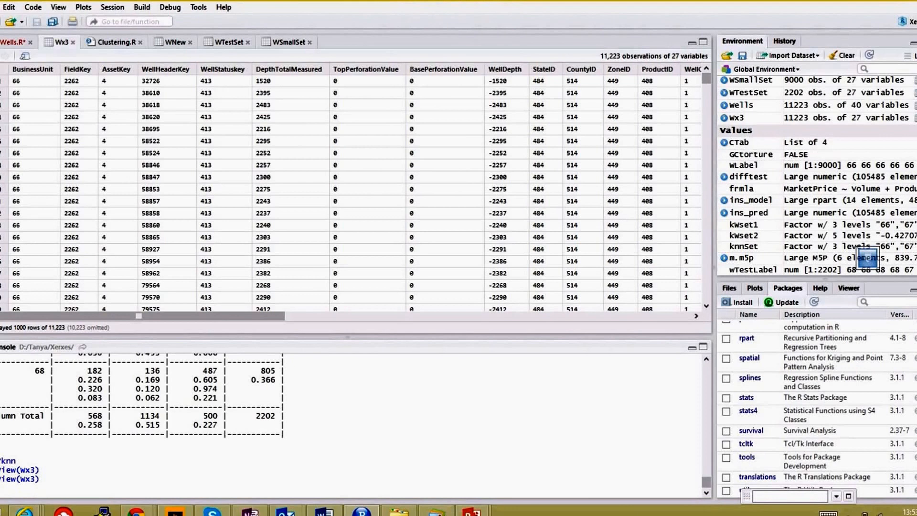
- Review the Wx3 columns through TurnAroundKey, then bring up the Clustering.R knn script
{"action": "scroll", "scroll_direction": "right", "scroll_amount": 3}
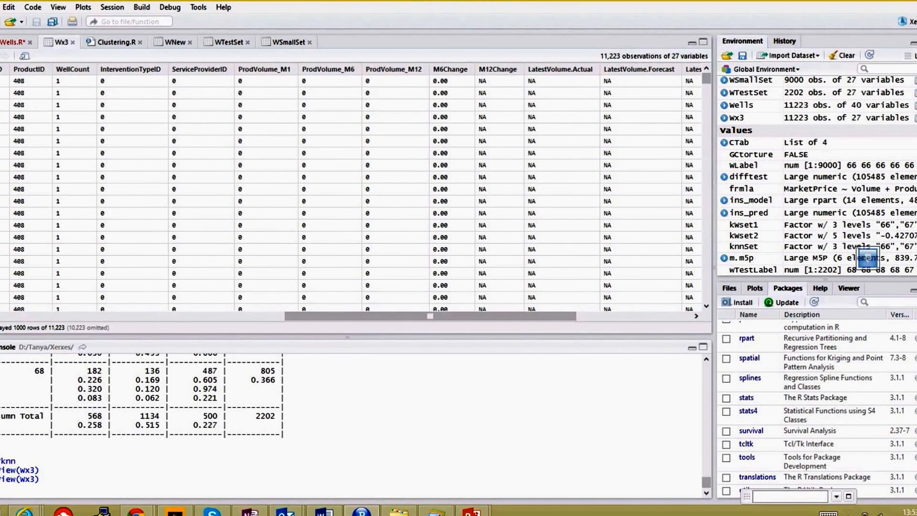
{"action": "scroll", "scroll_direction": "right", "scroll_amount": 3}
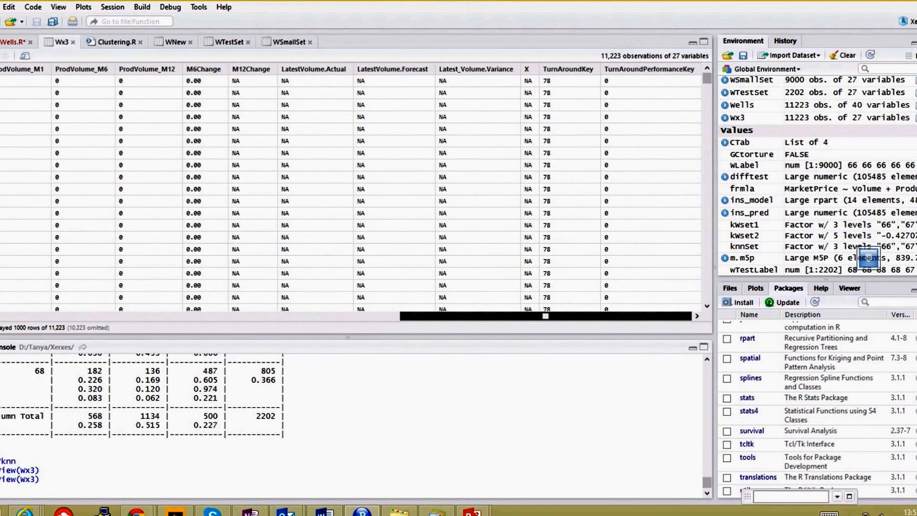
{"action": "scroll", "scroll_direction": "left", "scroll_amount": 3}
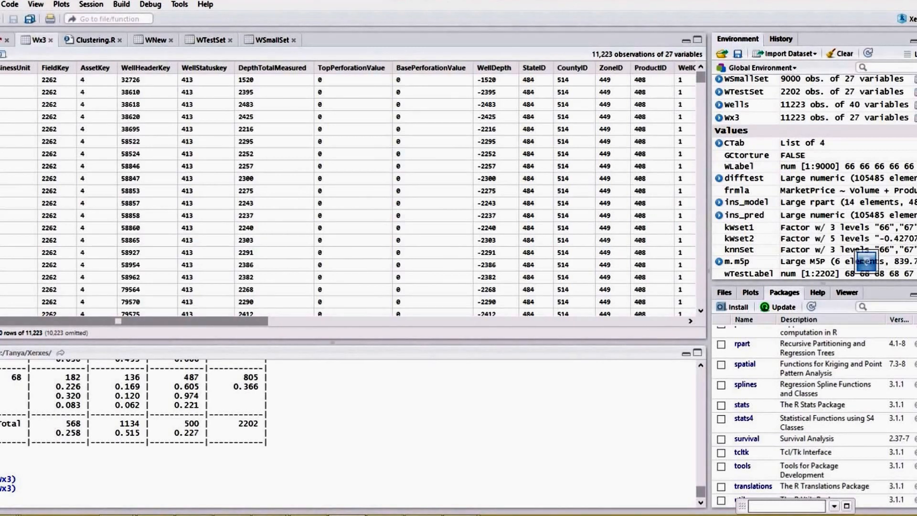
{"action": "left_click", "coordinate": [91, 40]}
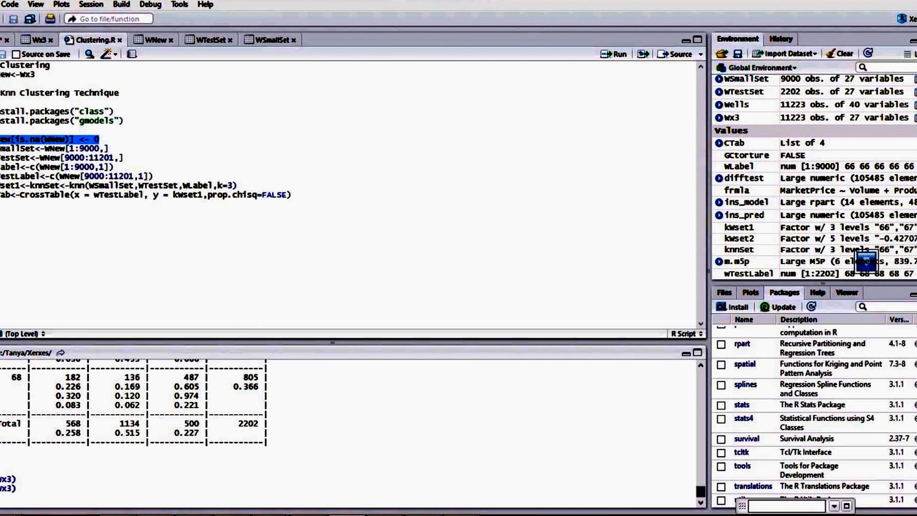
{"action": "left_click", "coordinate": [99, 139]}
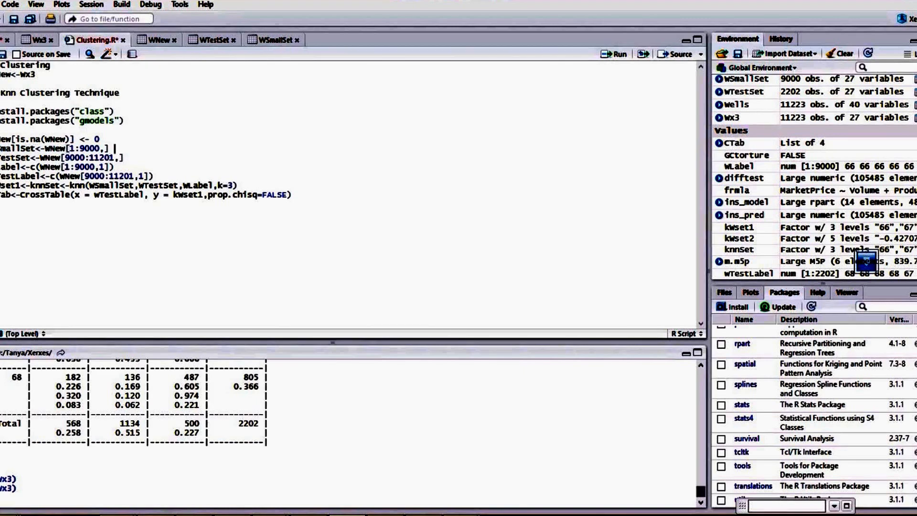
- Add *Training Set, *Testing Set, *Labels and *Run notes after the knn lines
{"action": "type", "text": "*Training Set"}
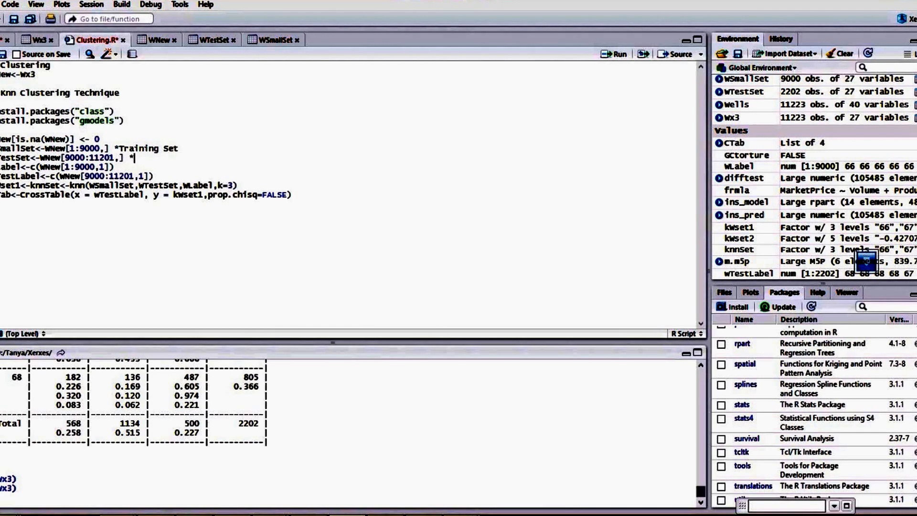
{"action": "type", "text": "Testing Set"}
{"action": "left_click", "coordinate": [352, 166]}
{"action": "type", "text": " #Labels of the T"}
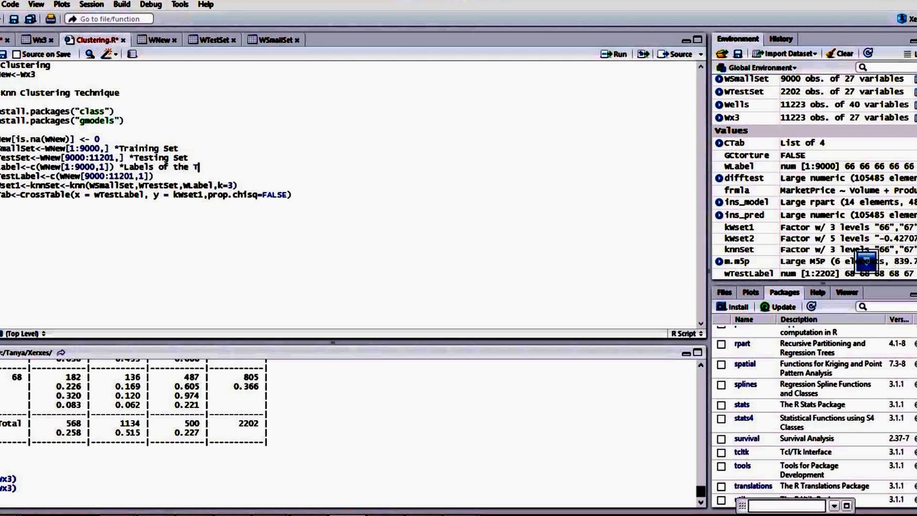
{"action": "type", "text": "raining Set"}
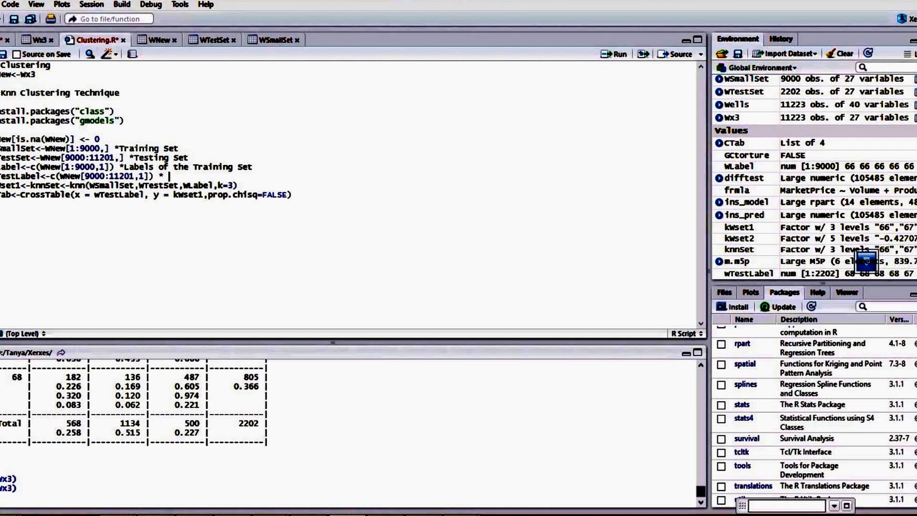
{"action": "type", "text": "Lables of"}
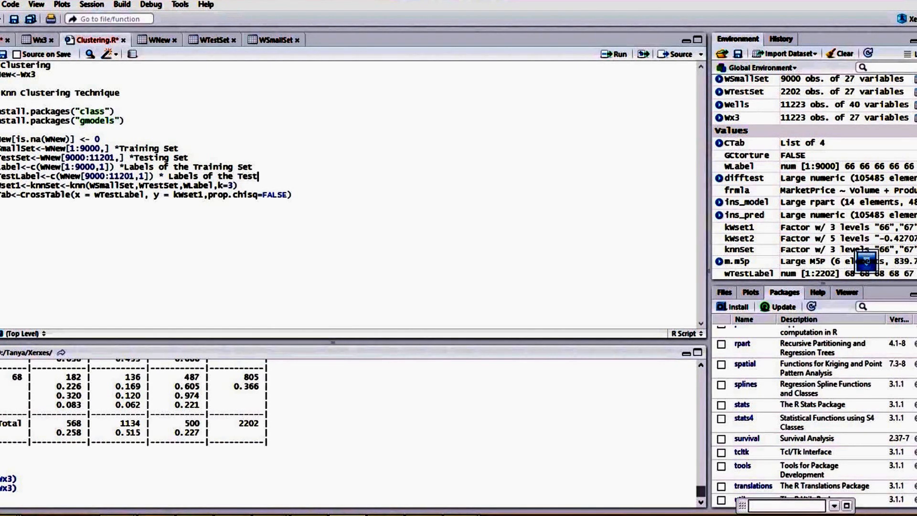
{"action": "type", "text": "ings"}
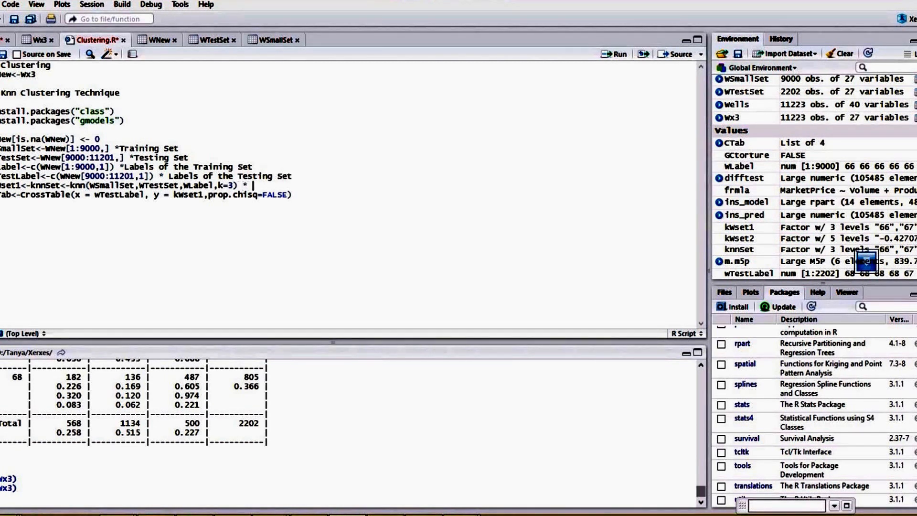
{"action": "type", "text": "Ru"}
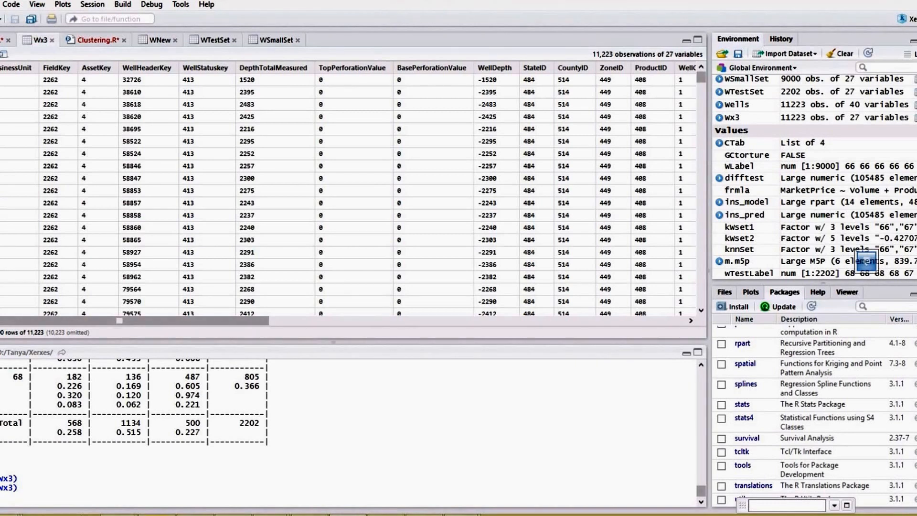
- In Clustering.R, change the WLabel and WTestLabel column index from 1 to 26
{"action": "left_click", "coordinate": [91, 39]}
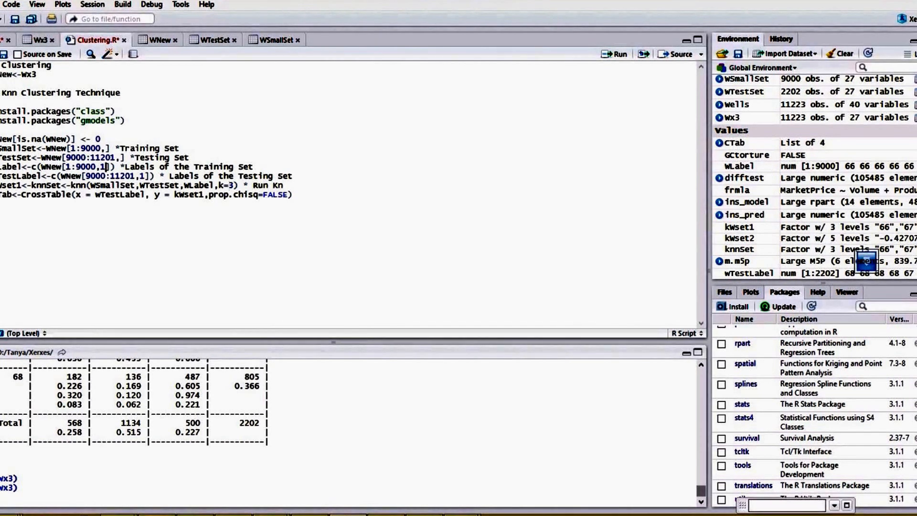
{"action": "type", "text": "6"}
{"action": "left_click", "coordinate": [147, 175]}
{"action": "type", "text": "26"}
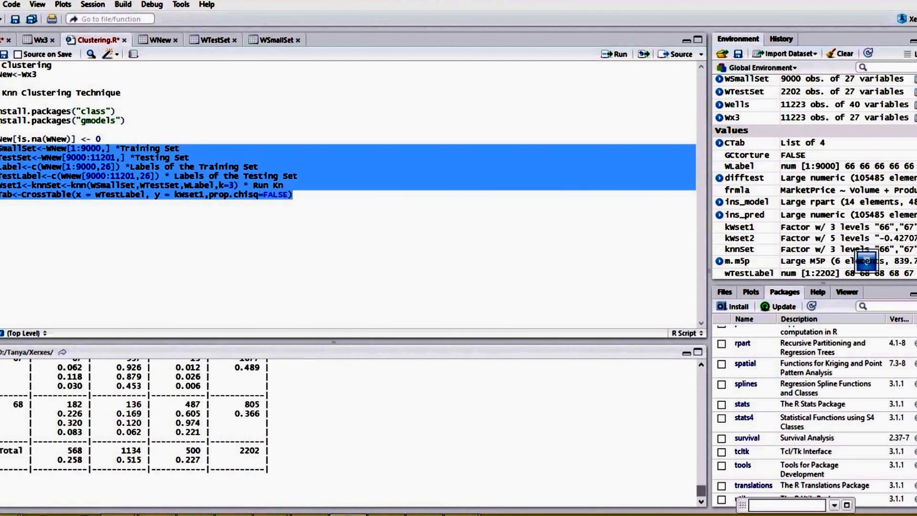
- Delete the starred notes that raised unexpected-symbol errors from the knn block
{"action": "scroll", "scroll_direction": "up", "scroll_amount": 3}
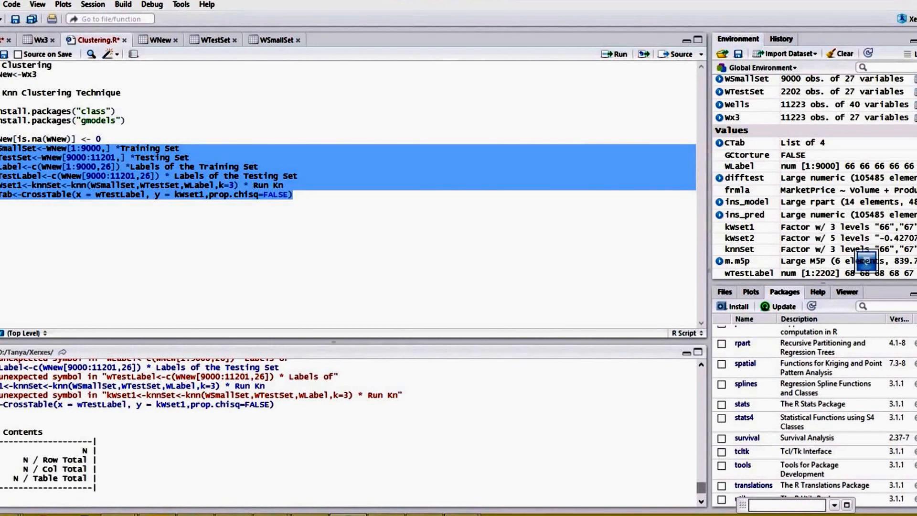
{"action": "left_click", "coordinate": [105, 147]}
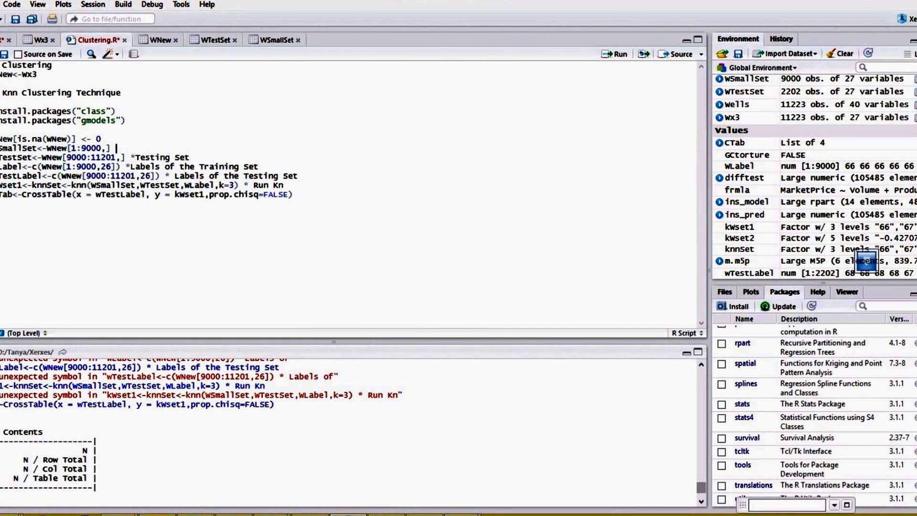
{"action": "double_click", "coordinate": [158, 158]}
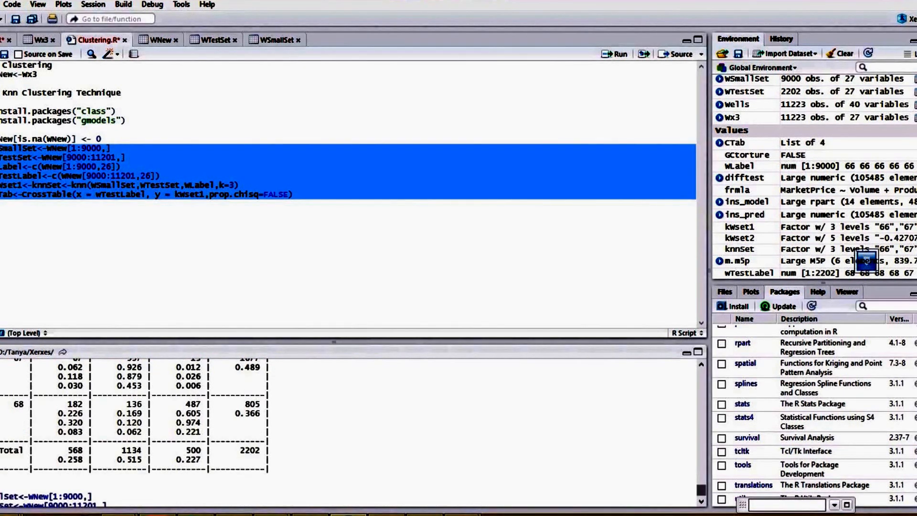
- Scroll the console to the new CrossTable of test labels versus kwset1 for classes 78 and 89
{"action": "scroll", "scroll_direction": "down", "scroll_amount": 3}
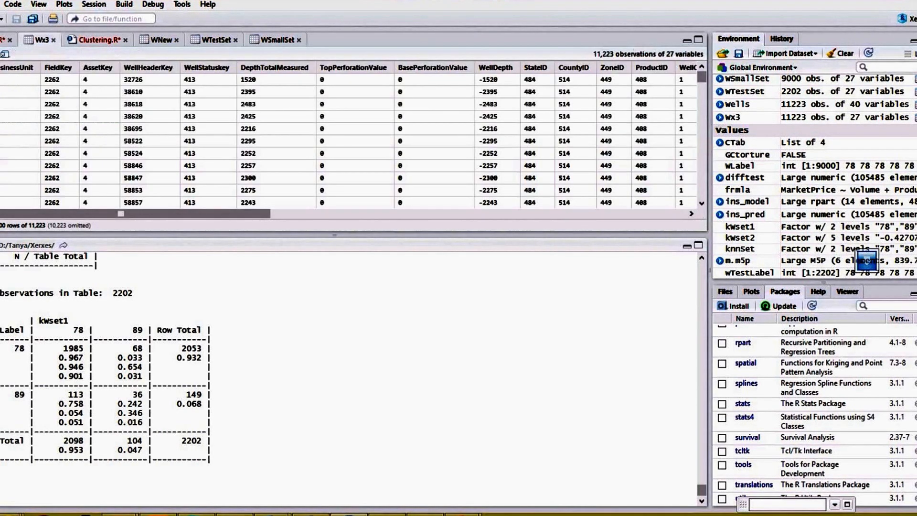
- Look across the WSmallSet training data columns through TurnAroundKey and back
{"action": "scroll", "scroll_direction": "right", "scroll_amount": 3}
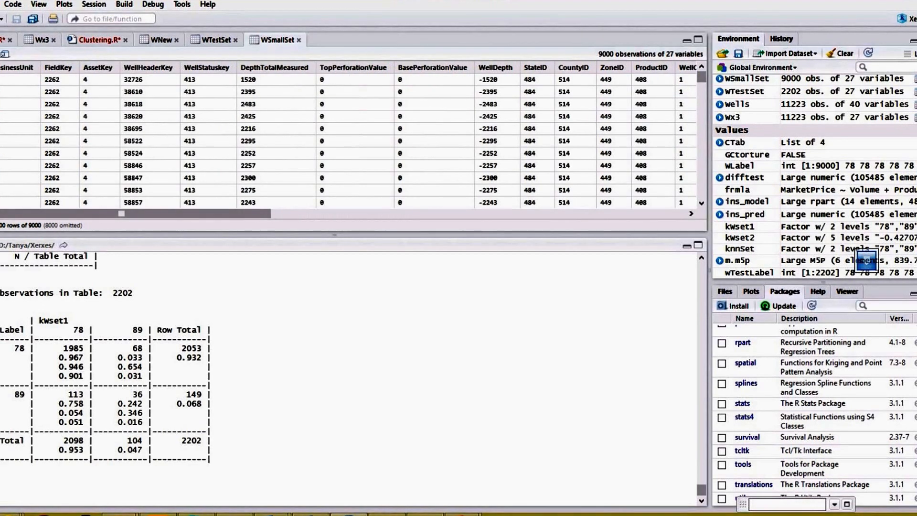
{"action": "scroll", "scroll_direction": "right", "scroll_amount": 3}
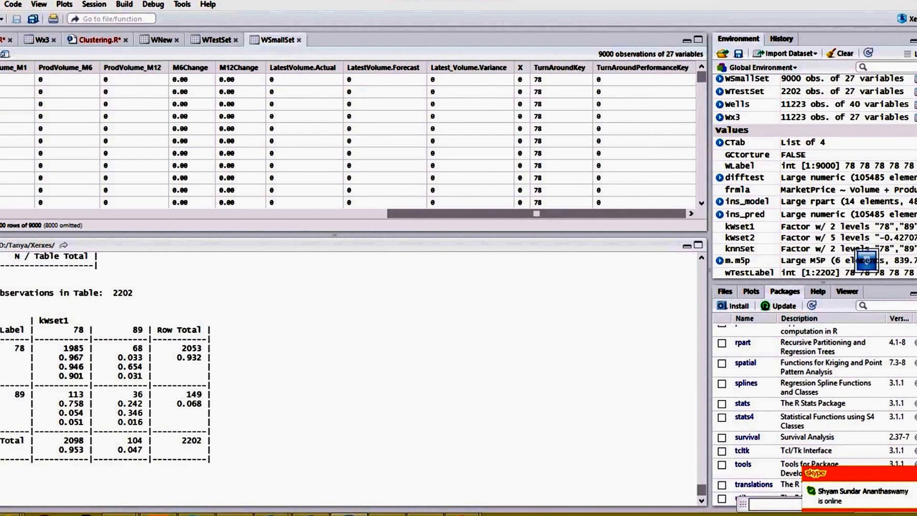
{"action": "scroll", "scroll_direction": "left", "scroll_amount": 3}
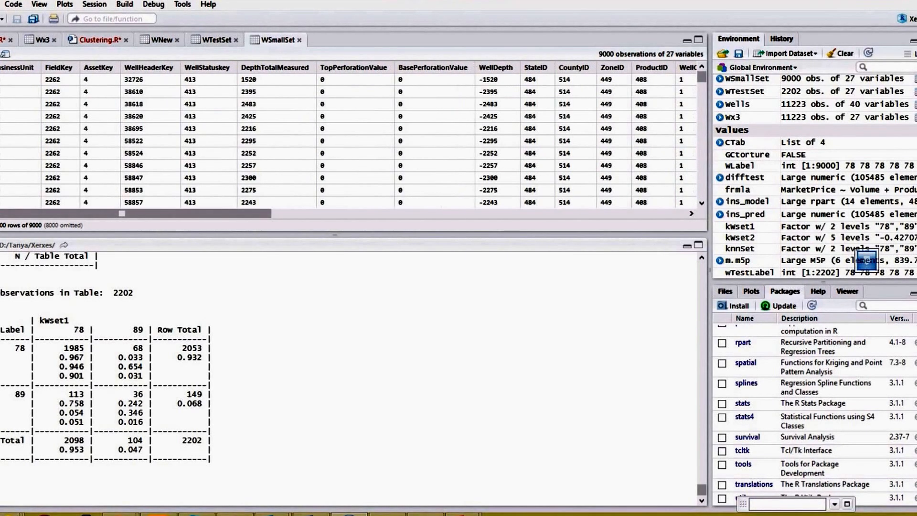
- Return to Clustering.R and view the summary(kwset1) class counts in the console
{"action": "left_click", "coordinate": [97, 38]}
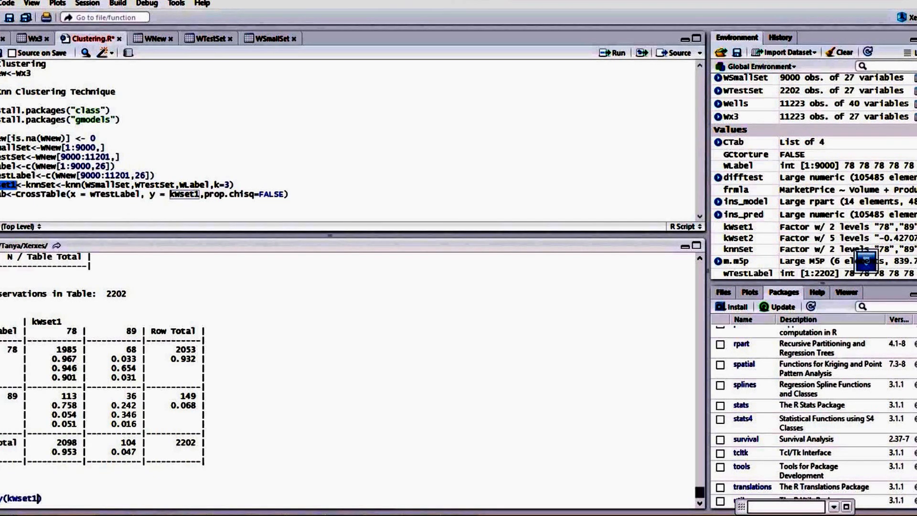
{"action": "scroll", "scroll_direction": "down", "scroll_amount": 3}
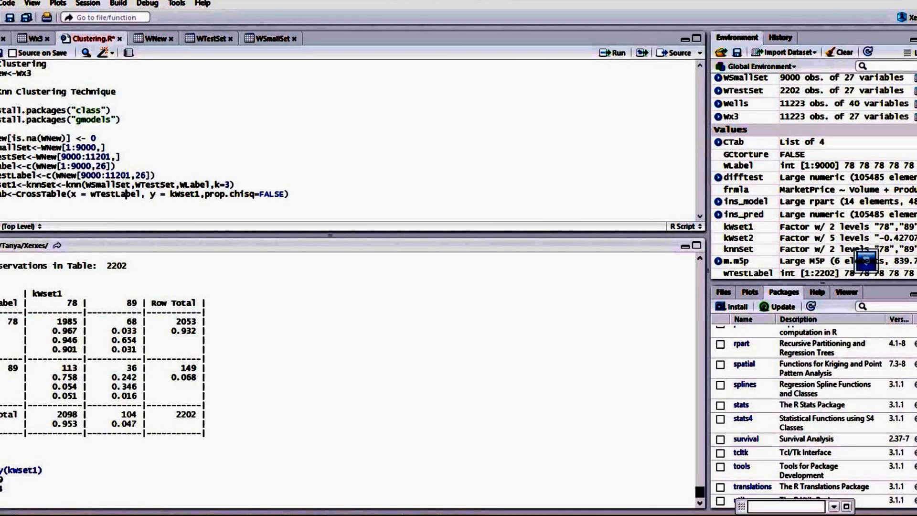
- Highlight the kwset1 name in the CrossTable call before checking counts in Calculator
{"action": "double_click", "coordinate": [184, 194]}
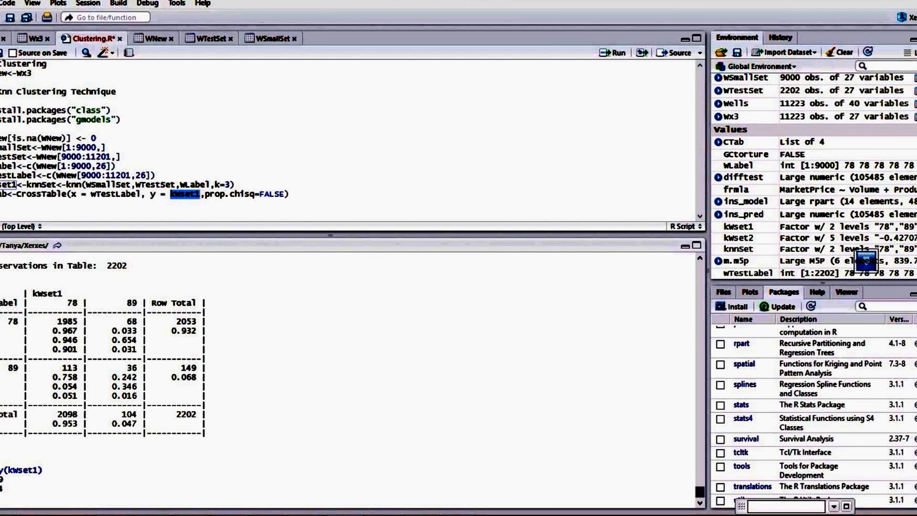
{"action": "double_click", "coordinate": [63, 321]}
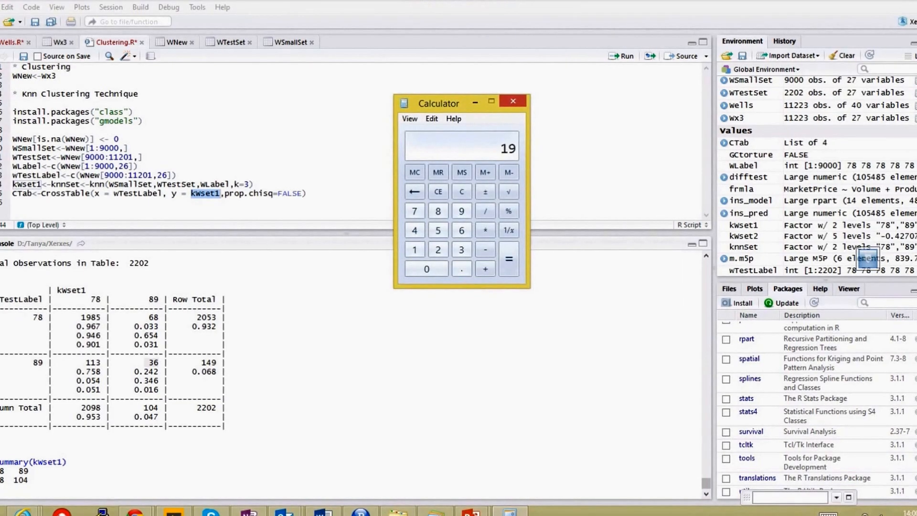
- Compute (1985 + 36) / 2202 in Calculator, giving an accuracy of about 0.9178
{"action": "left_click", "coordinate": [462, 230]}
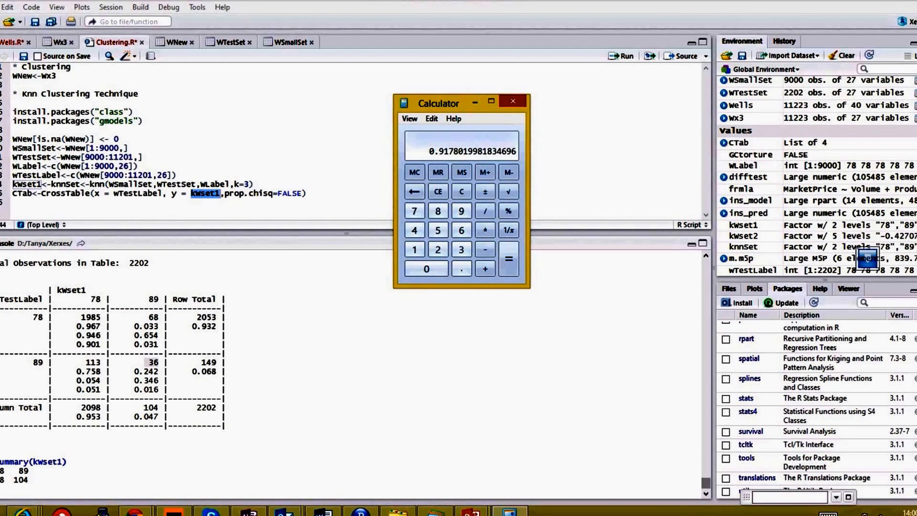
{"action": "left_click", "coordinate": [513, 101]}
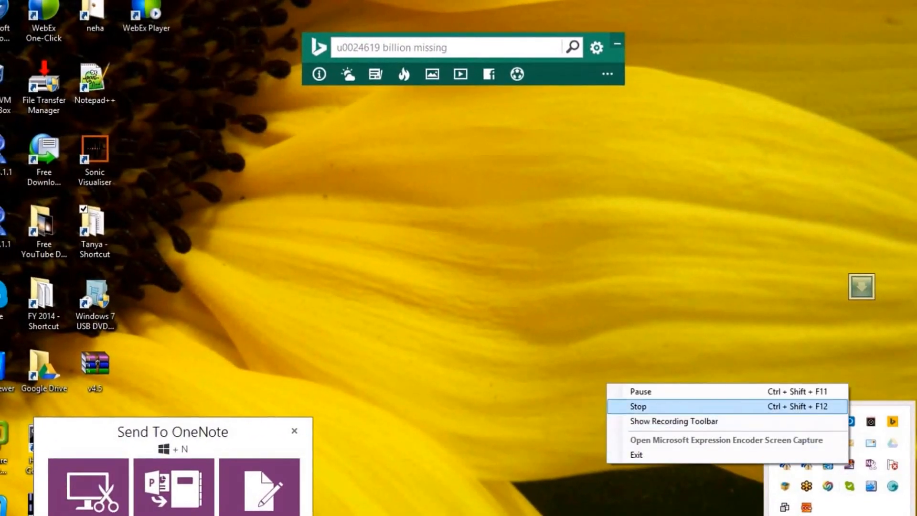
- Bring up the Azure ML Studio experiment Wells TurnAround Predictions - R Only
{"action": "left_click", "coordinate": [638, 406]}
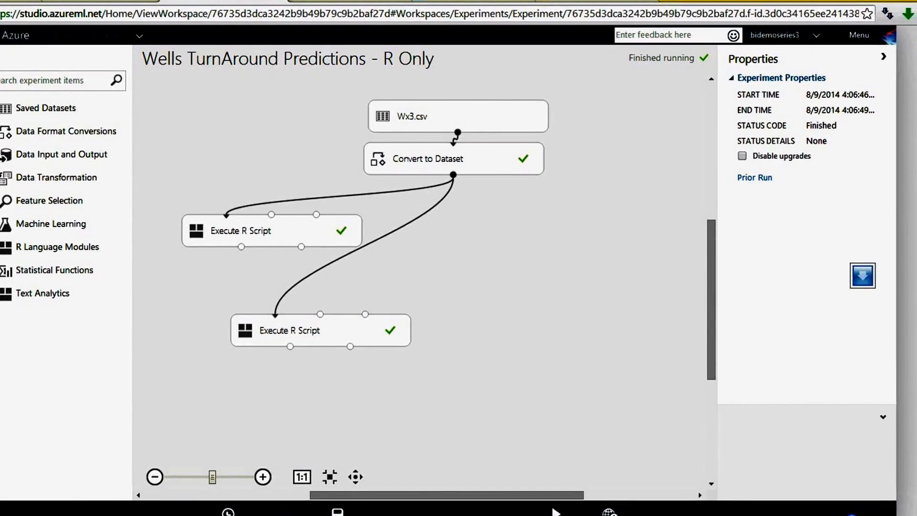
- Review both Execute R Script modules' scripts, the second with the kNN CrossTable code, then deselect
{"action": "left_click", "coordinate": [270, 230]}
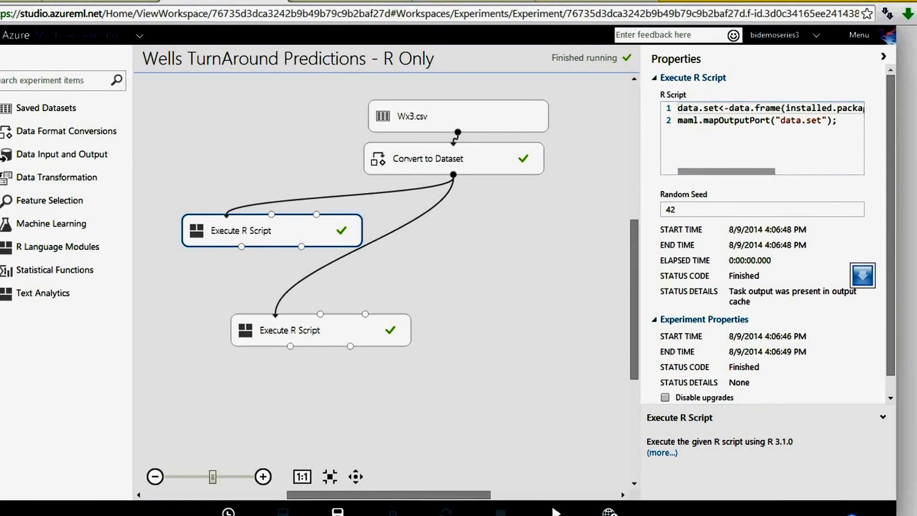
{"action": "left_click", "coordinate": [321, 330]}
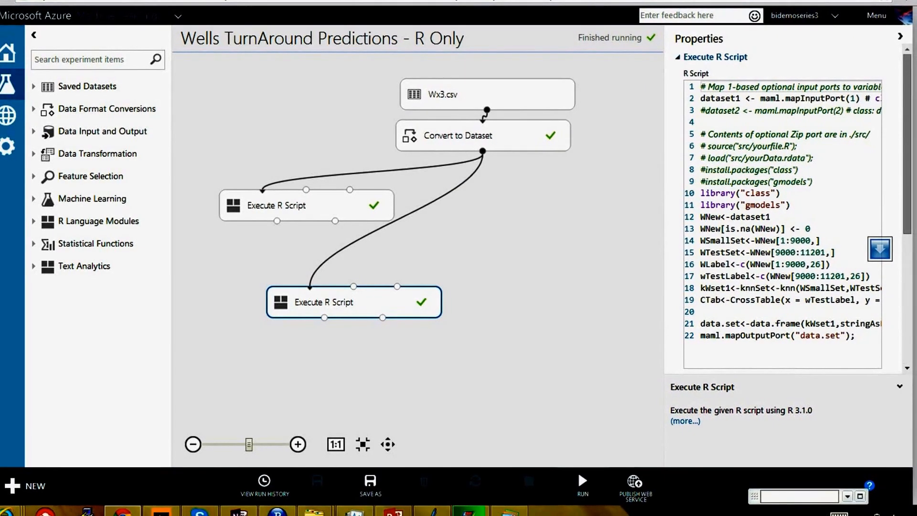
{"action": "left_click", "coordinate": [582, 480]}
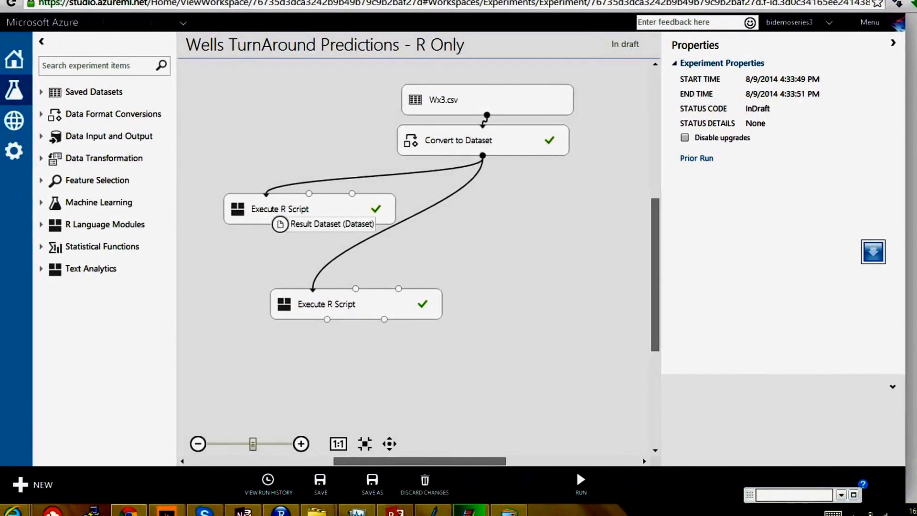
- Visualize the first R module's result dataset listing the installed R packages
{"action": "right_click", "coordinate": [279, 224]}
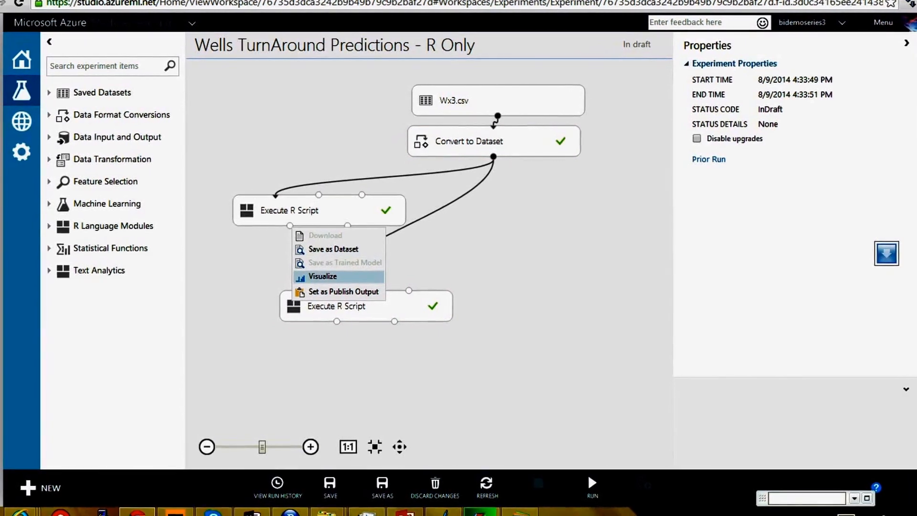
{"action": "left_click", "coordinate": [322, 276]}
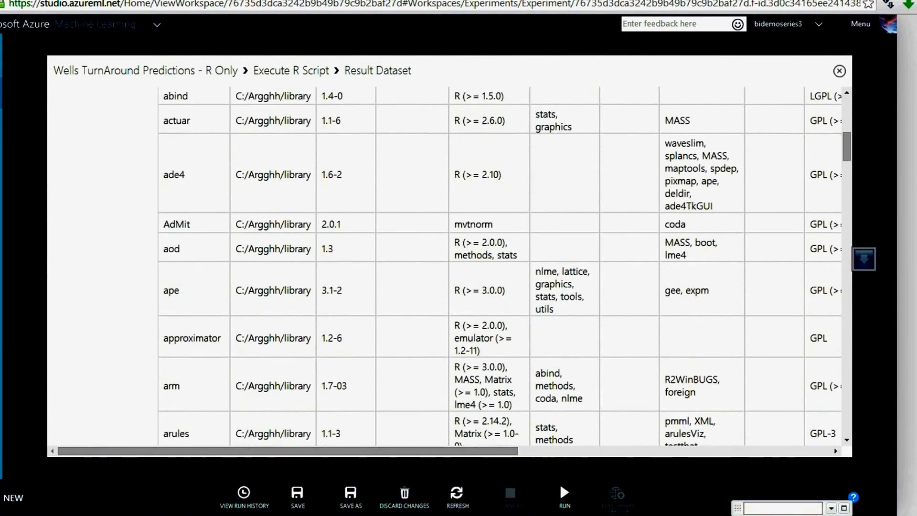
{"action": "scroll", "scroll_direction": "down", "scroll_amount": 3}
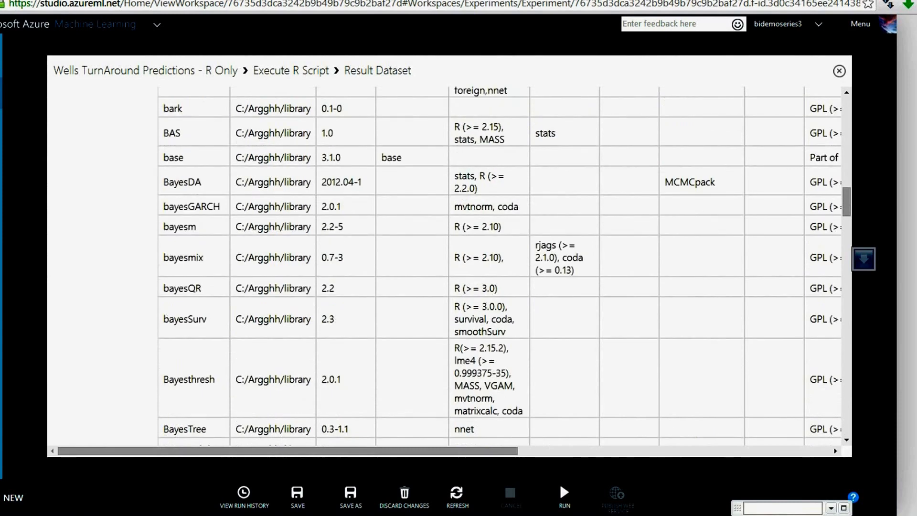
{"action": "left_click", "coordinate": [839, 71]}
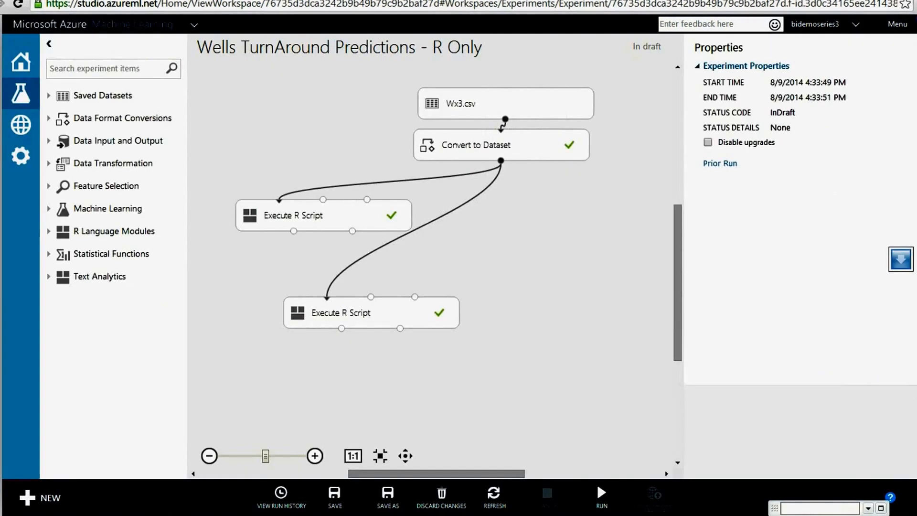
{"action": "mouse_move", "coordinate": [341, 327]}
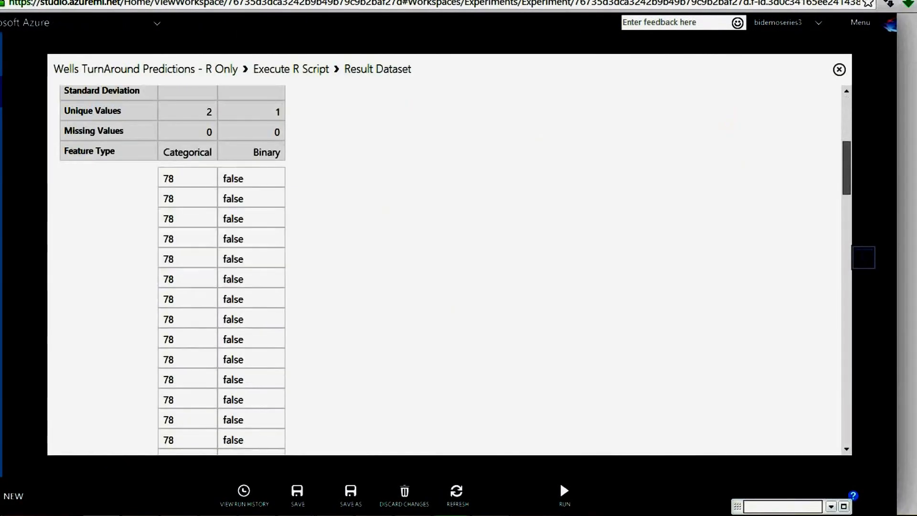
- Scroll through the second module's column of 78/89 class predictions and close it
{"action": "scroll", "scroll_direction": "down", "scroll_amount": 3}
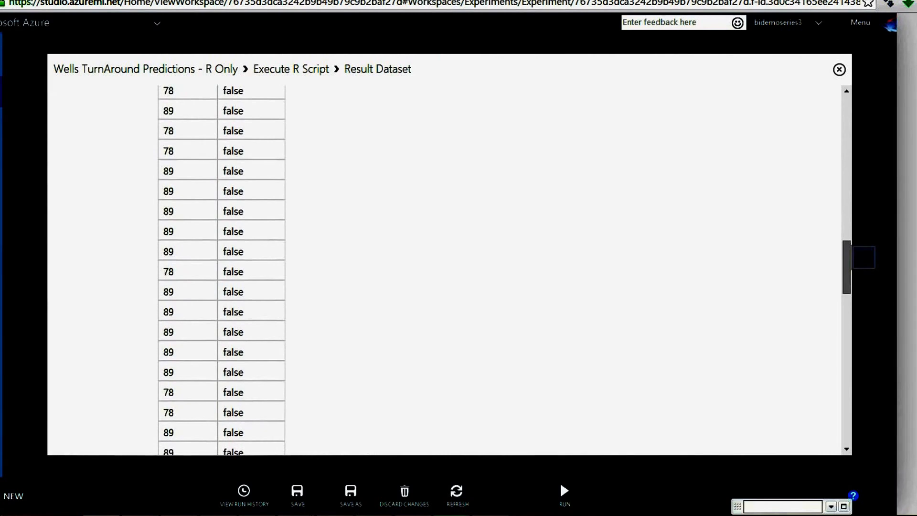
{"action": "left_click", "coordinate": [838, 68]}
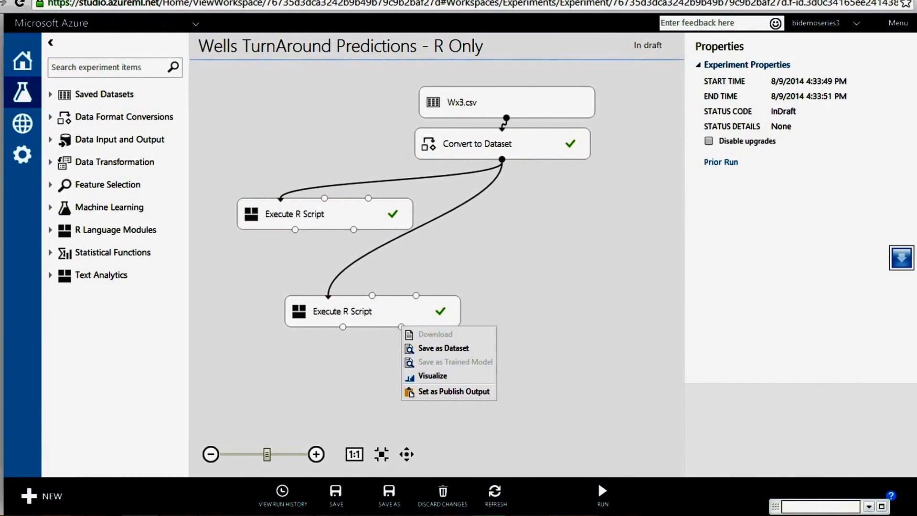
- Visualize the kNN module's R log showing the 2202-observation 78/89 CrossTable
{"action": "left_click", "coordinate": [431, 375]}
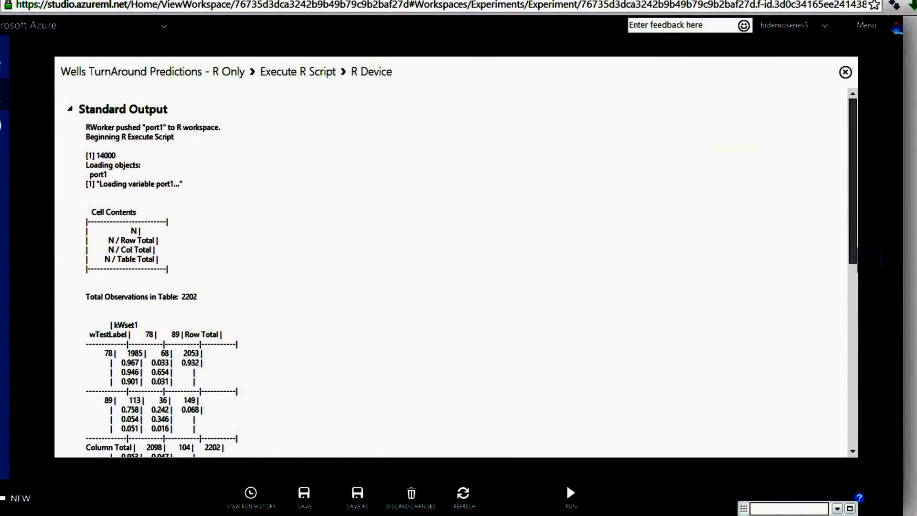
{"action": "scroll", "scroll_direction": "down", "scroll_amount": 3}
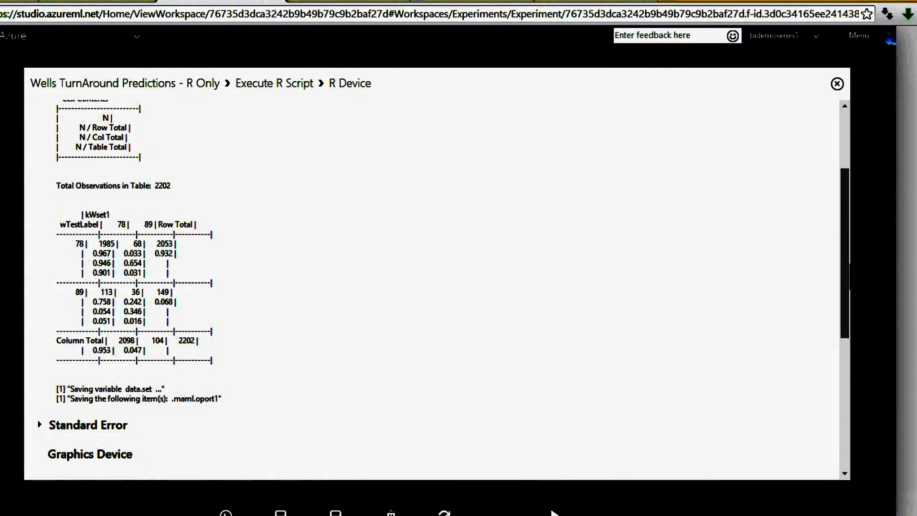
- Return to PowerPoint and show the Where do I Use KNN slide
{"action": "left_click", "coordinate": [836, 83]}
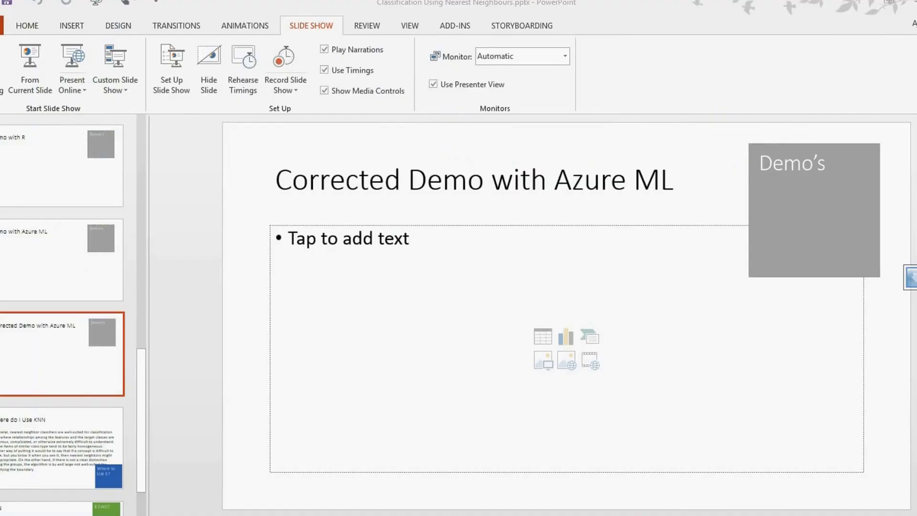
{"action": "left_click", "coordinate": [61, 441]}
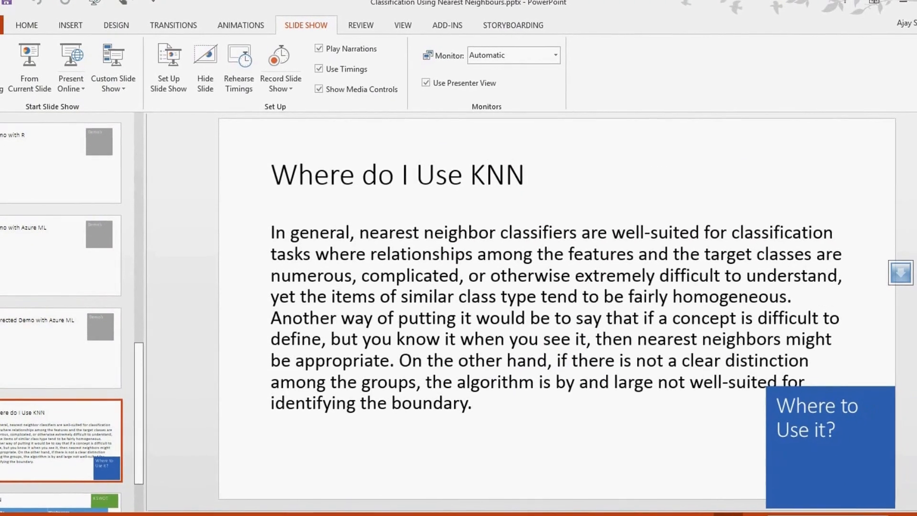